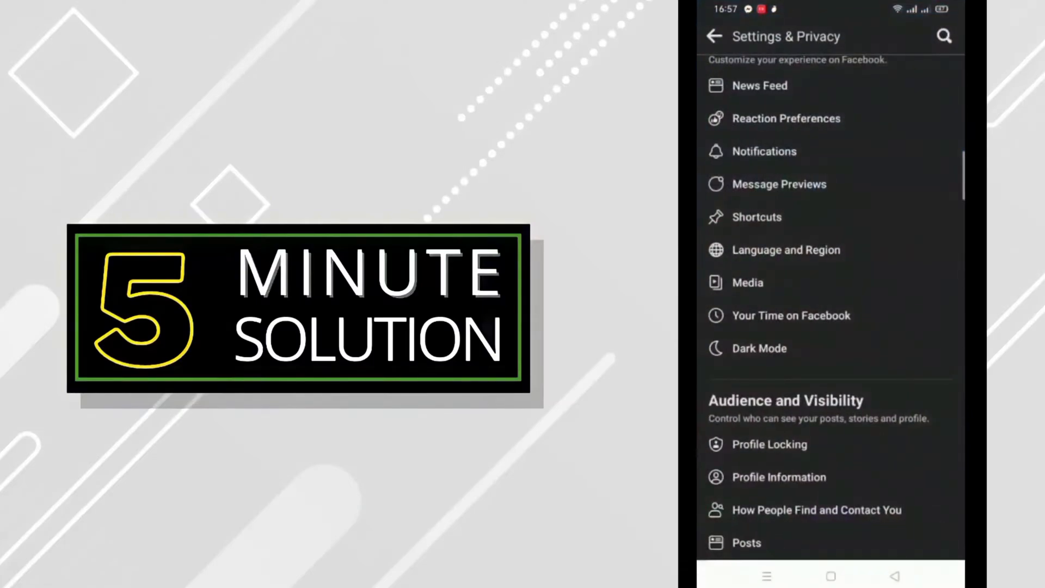
- Go back from Settings & Privacy to the Facebook Menu tab
{"action": "left_click", "coordinate": [714, 36]}
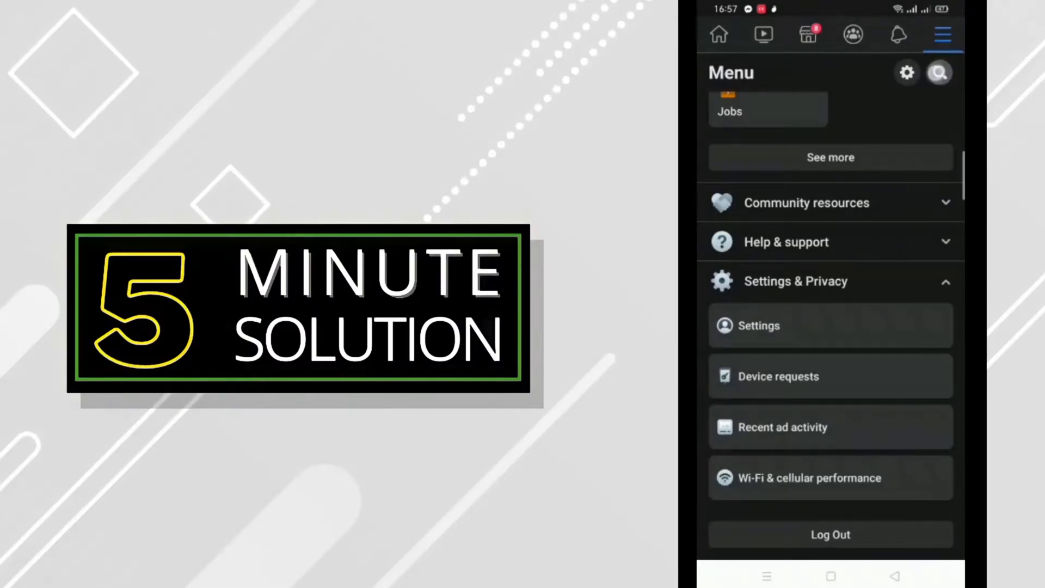
- Search Facebook for "mark" and pick the "mark zuckerberg" suggestion
{"action": "left_click", "coordinate": [938, 73]}
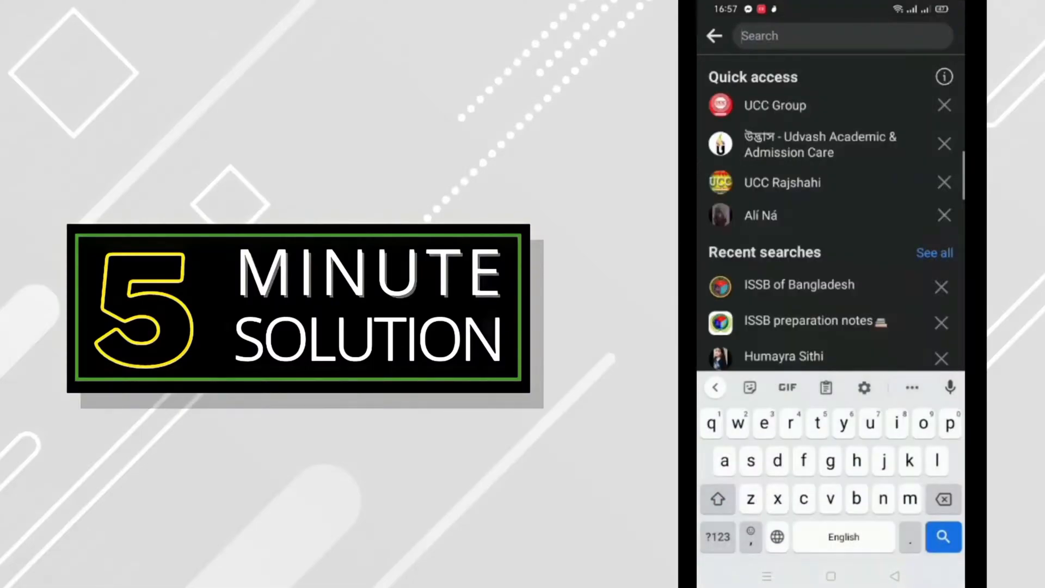
{"action": "type", "text": "ma"}
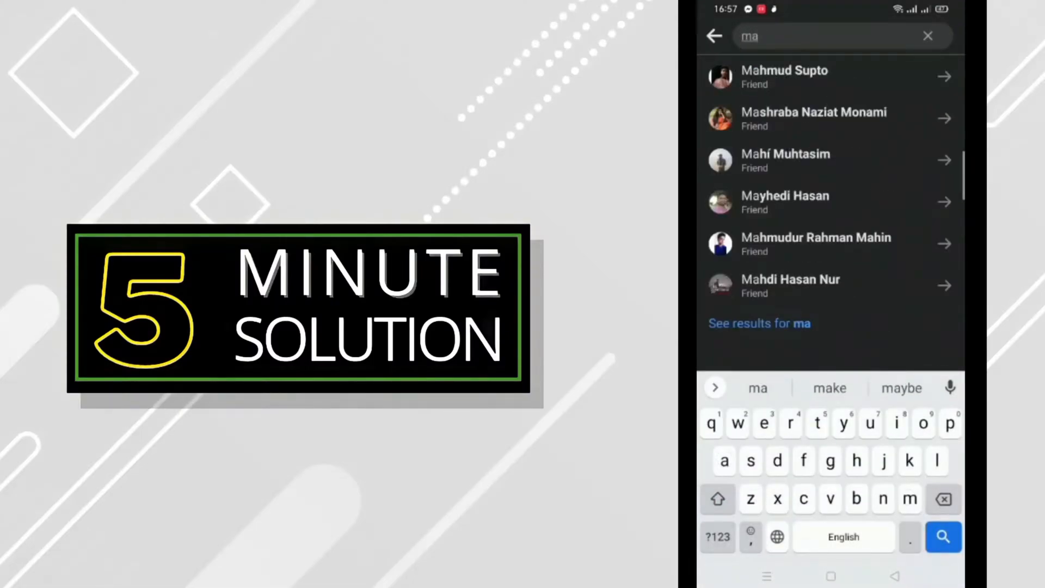
{"action": "type", "text": "rk"}
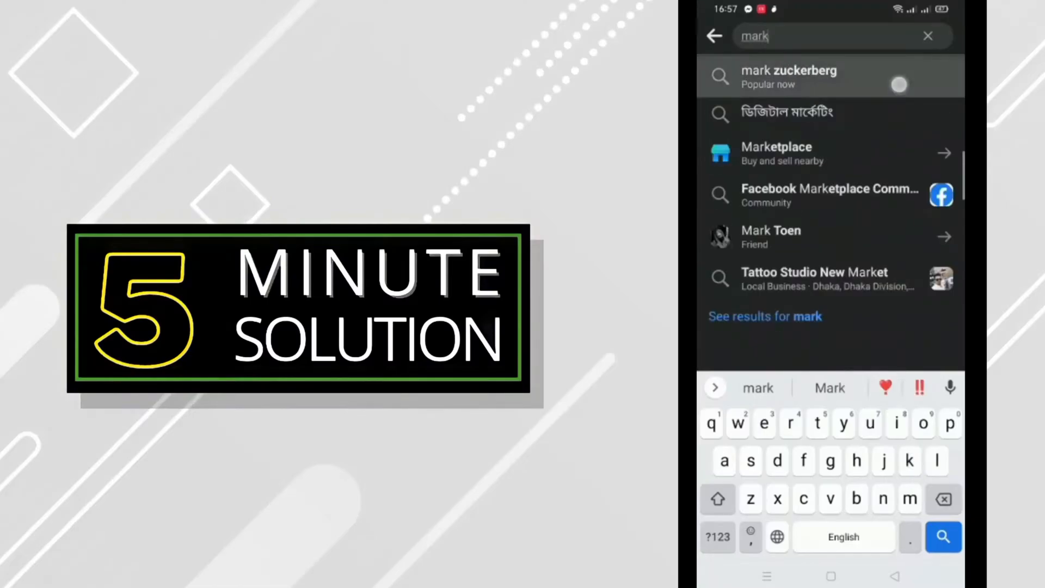
{"action": "left_click", "coordinate": [788, 76]}
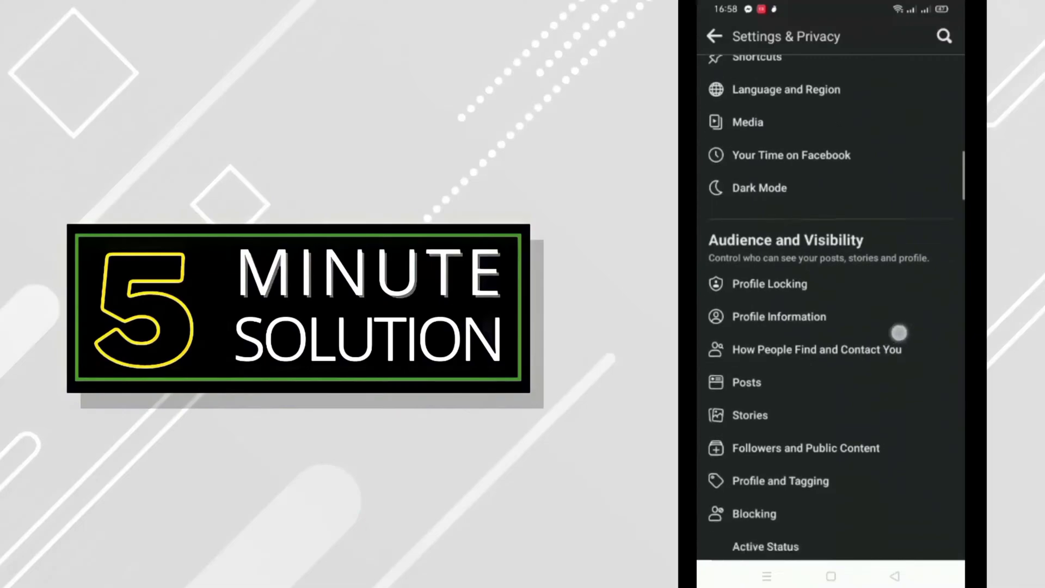
- Scroll to Audience and Visibility and open the Blocking list
{"action": "scroll", "scroll_direction": "up", "scroll_amount": 3}
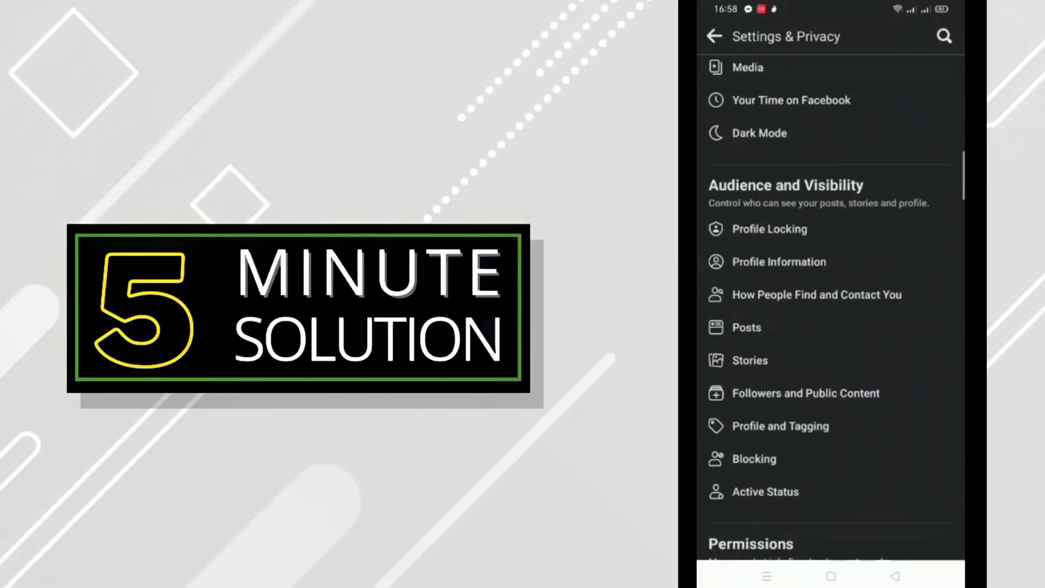
{"action": "left_click", "coordinate": [753, 458]}
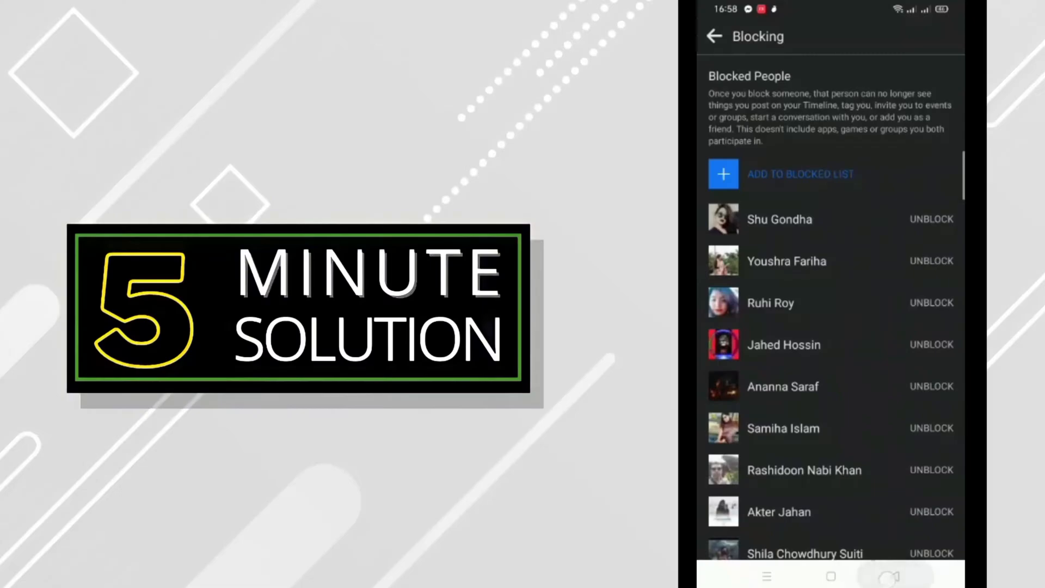
- Go back from the Blocking page to Settings & Privacy
{"action": "left_click", "coordinate": [713, 36]}
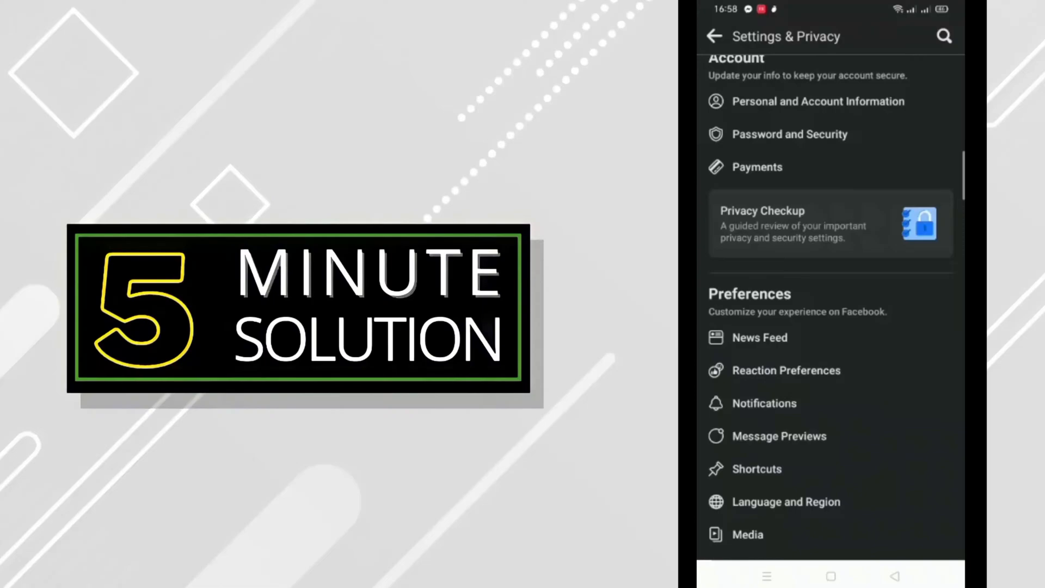
{"action": "scroll", "scroll_direction": "up", "scroll_amount": 3}
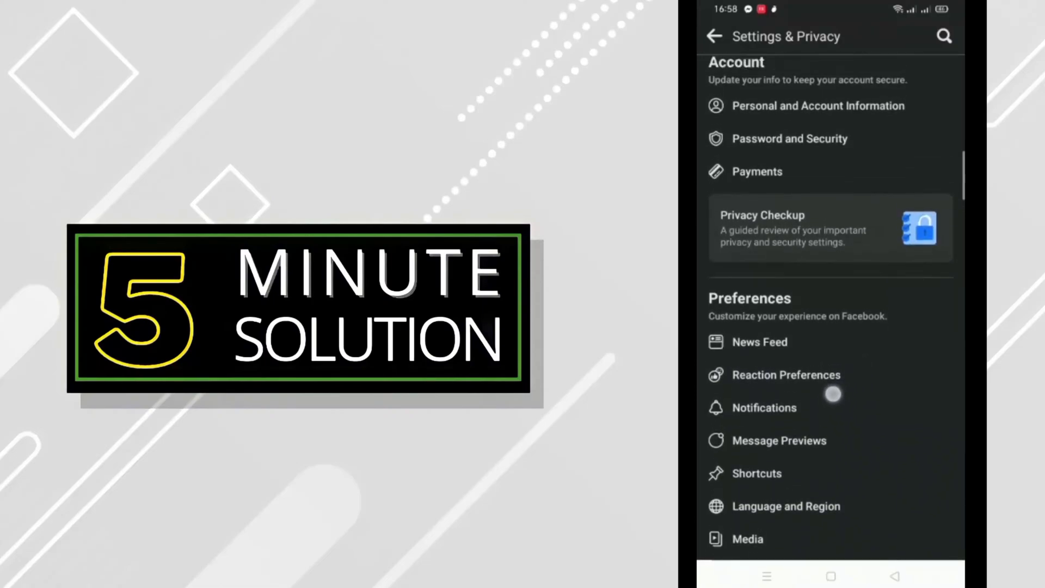
{"action": "scroll", "scroll_direction": "up", "scroll_amount": 3}
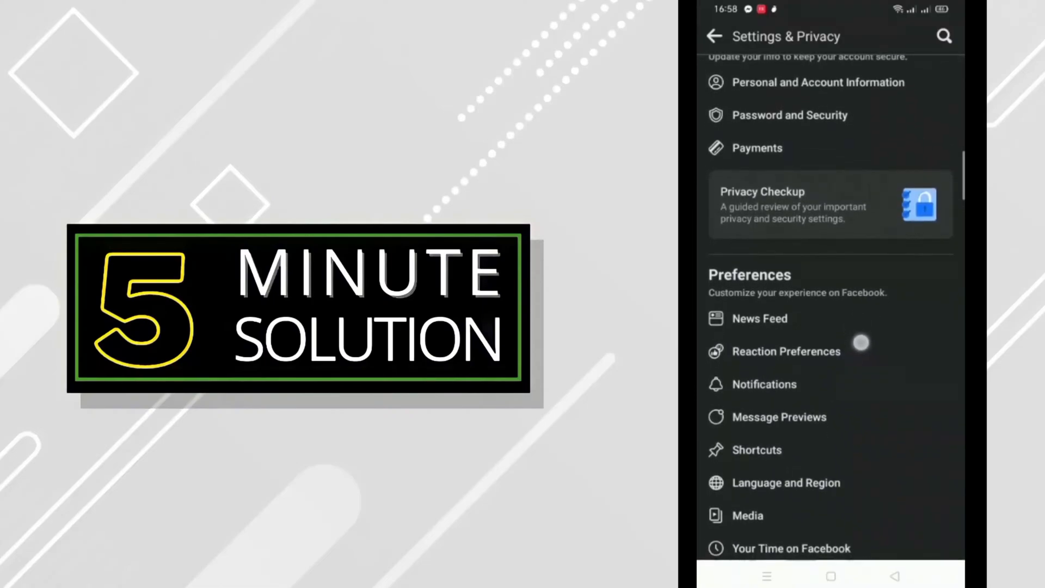
{"action": "scroll", "scroll_direction": "up", "scroll_amount": 3}
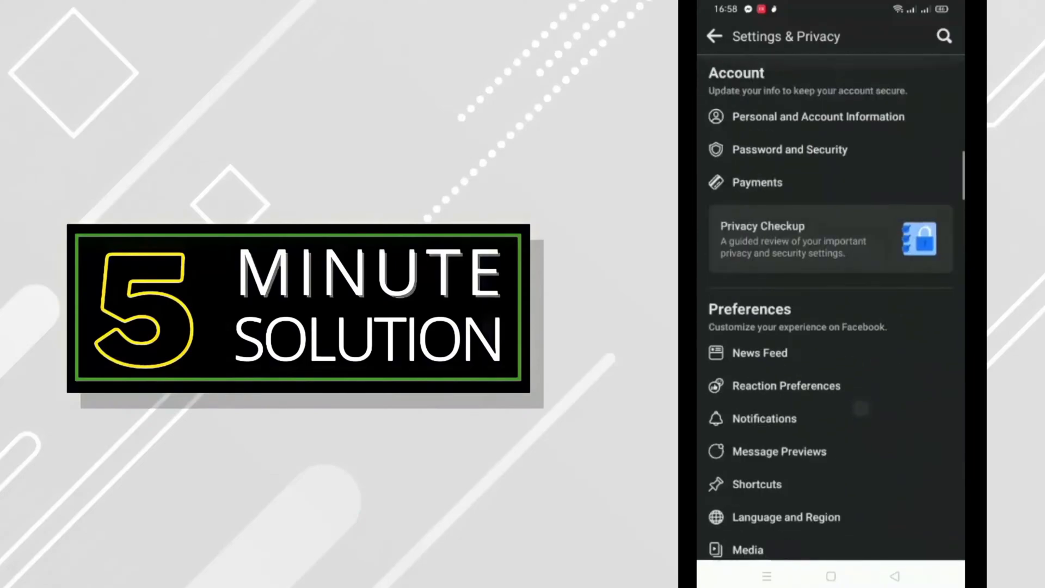
{"action": "scroll", "scroll_direction": "up", "scroll_amount": 3}
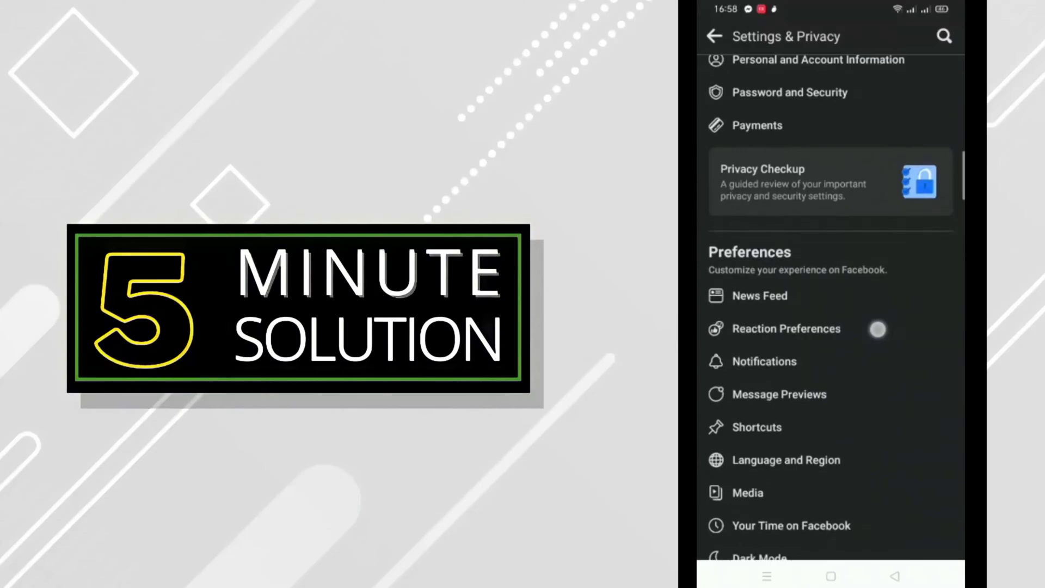
{"action": "scroll", "scroll_direction": "up", "scroll_amount": 3}
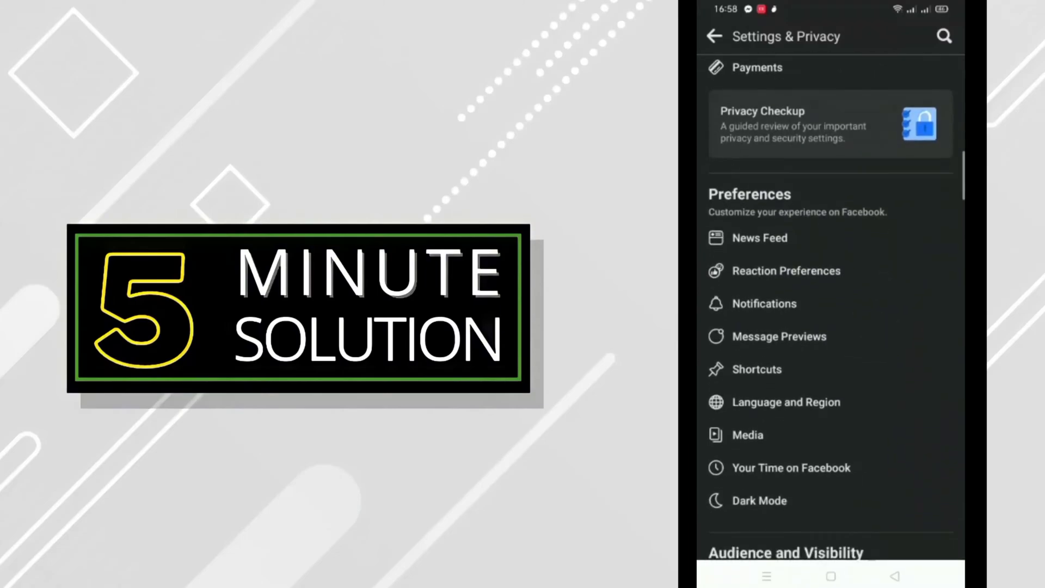
{"action": "scroll", "scroll_direction": "down", "scroll_amount": 3}
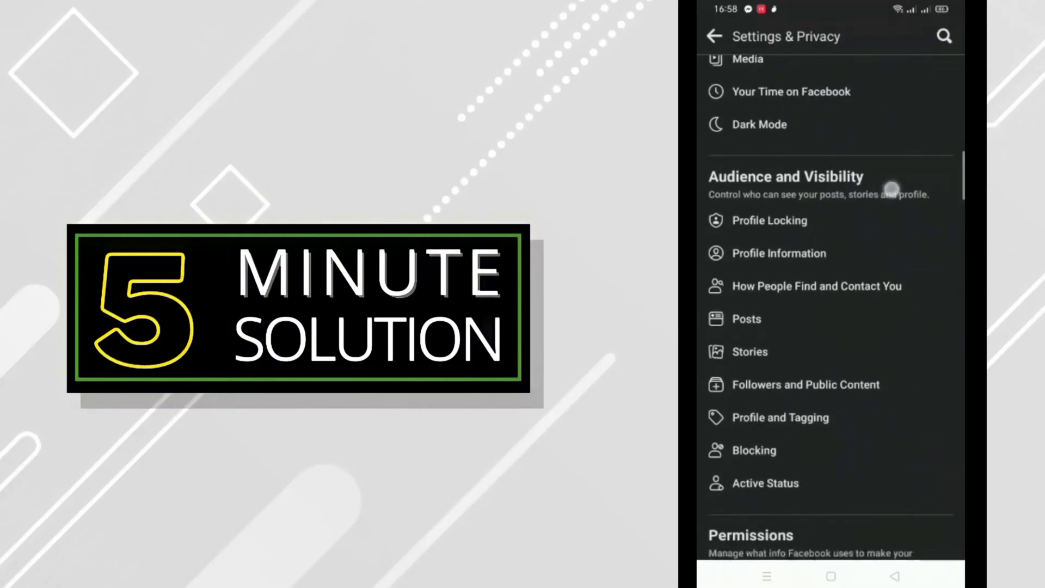
{"action": "scroll", "scroll_direction": "up", "scroll_amount": 3}
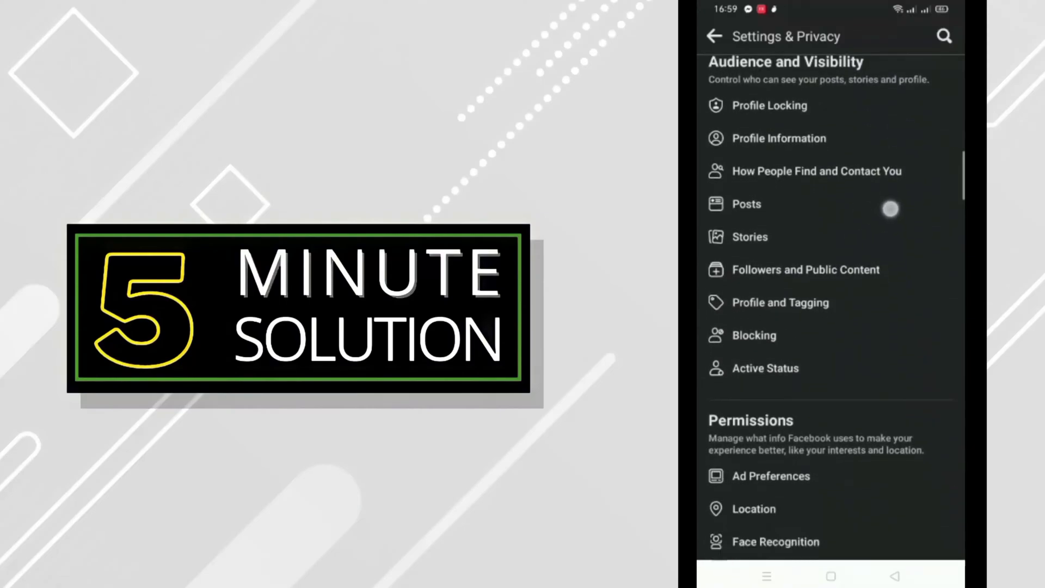